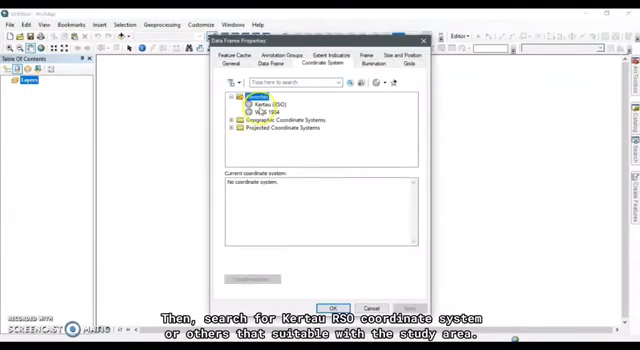
Choose Kertau (RSO) as the data frame's coordinate system.
left_click(272, 104)
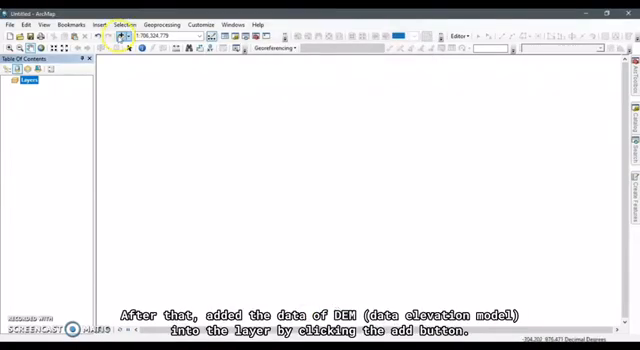
Add the umk_dem raster from the dem folder to the map.
left_click(123, 36)
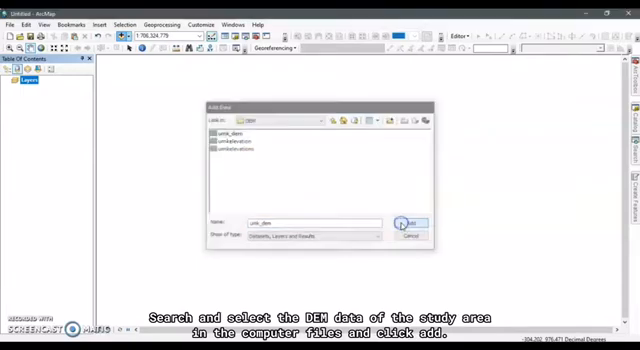
left_click(410, 222)
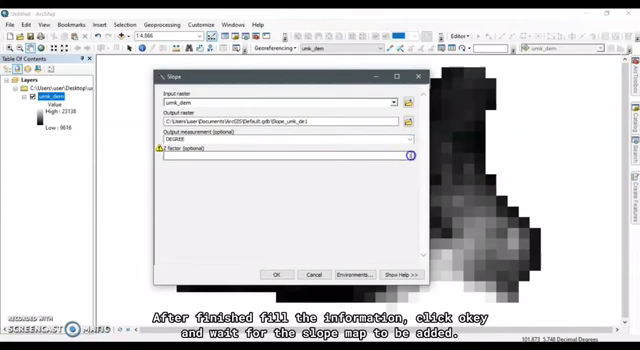
Run Slope on umk_dem in degrees with Z factor 2.
type("2")
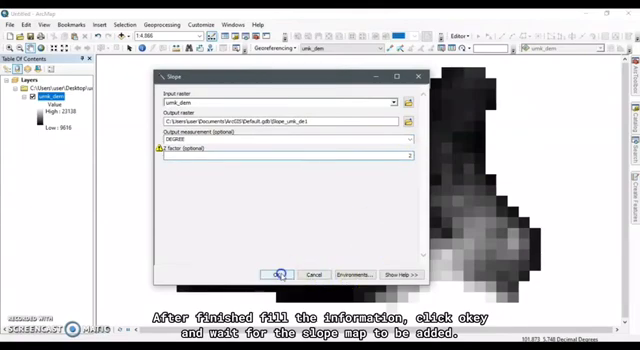
left_click(278, 274)
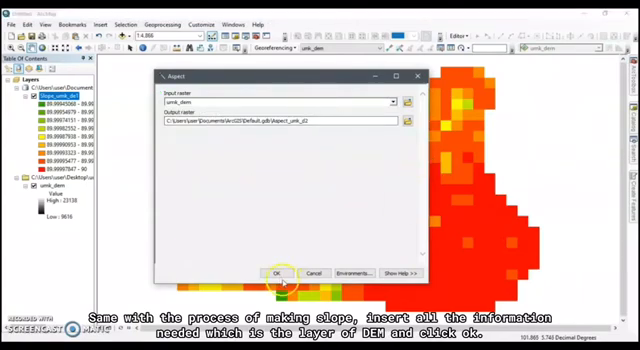
Run Aspect on umk_dem, writing Aspect_umk_d2.
left_click(278, 272)
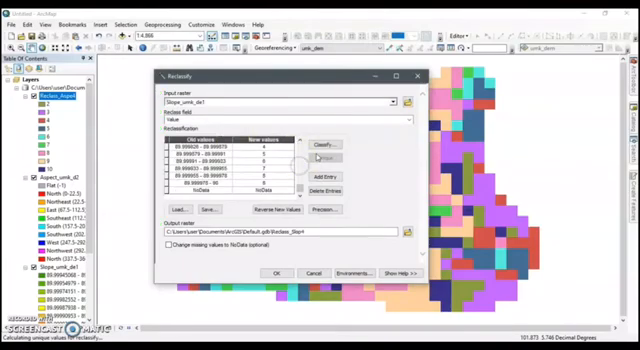
Reclassify the slope values, then classify the DEM into 9 quantile classes.
left_click(324, 145)
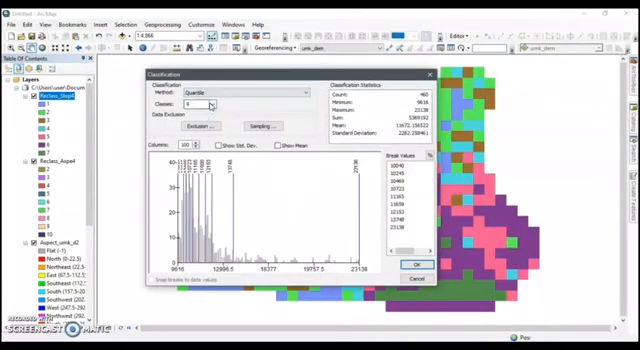
left_click(416, 263)
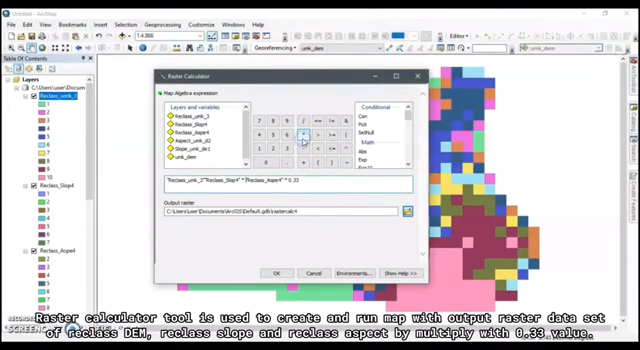
Multiply Reclass_umk_3, Reclass_Slop4, Reclass_Aspe4 and 0.33 into rastercalc4.
left_click(302, 138)
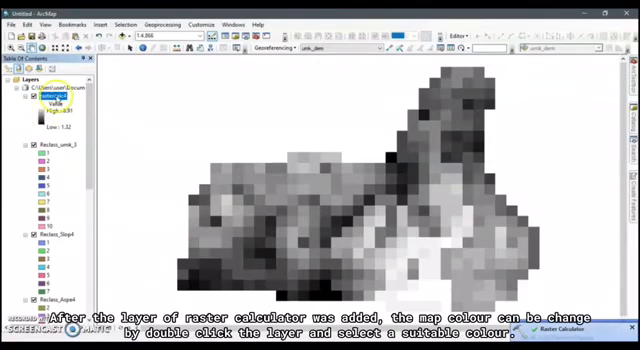
Give rastercalc4 a green-to-red color ramp and rename it landslide.
double_click(55, 97)
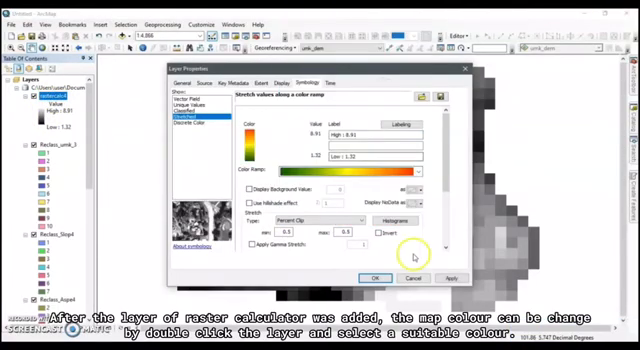
left_click(375, 277)
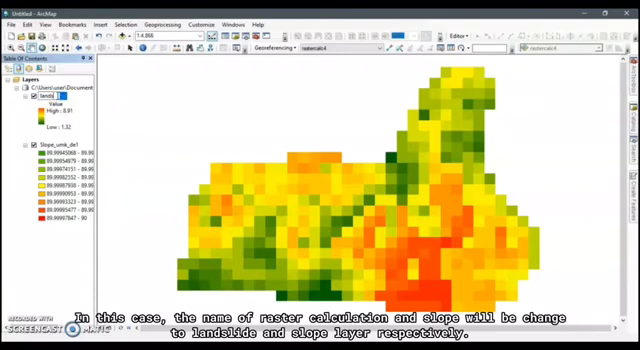
type("landslide")
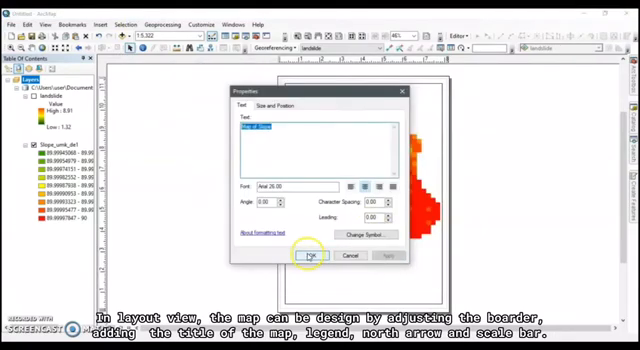
Title the layout 'Map of Slope', add a north arrow and a legend.
left_click(309, 257)
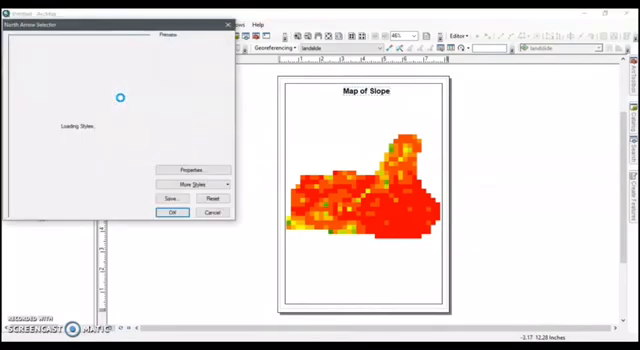
left_click(172, 212)
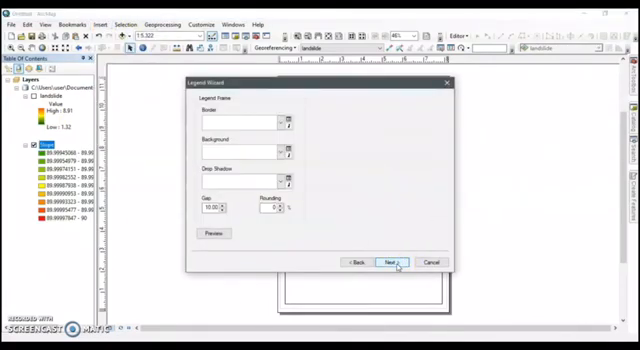
left_click(394, 261)
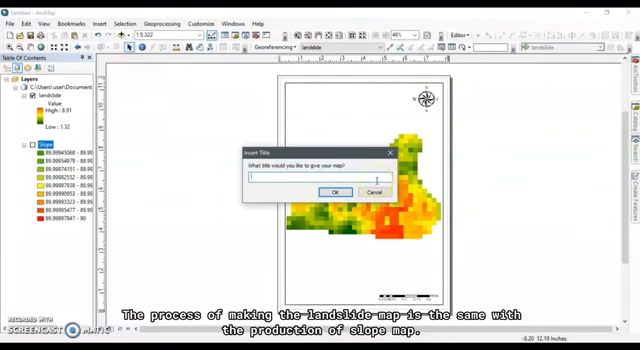
Type 'Map of Land' as the landslide layout's title.
type("Map of Land")
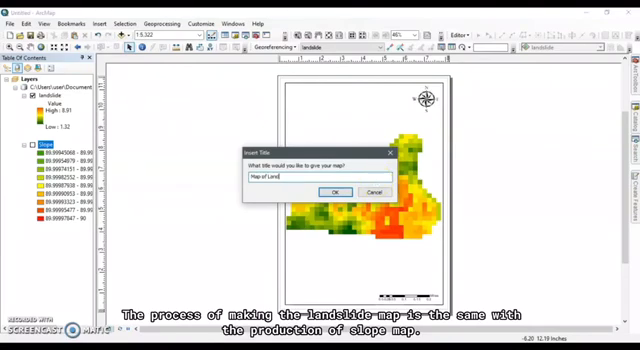